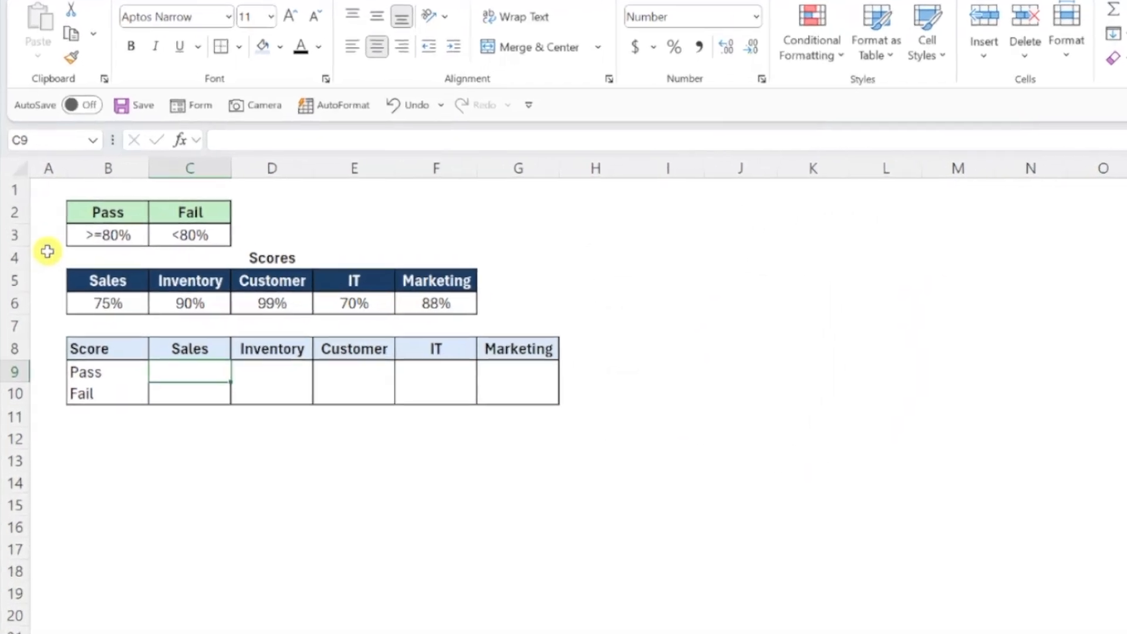
Enter =IF(B6>=0.8,1,0) as the Sales Pass flag and fill it across to Marketing
type("=if")
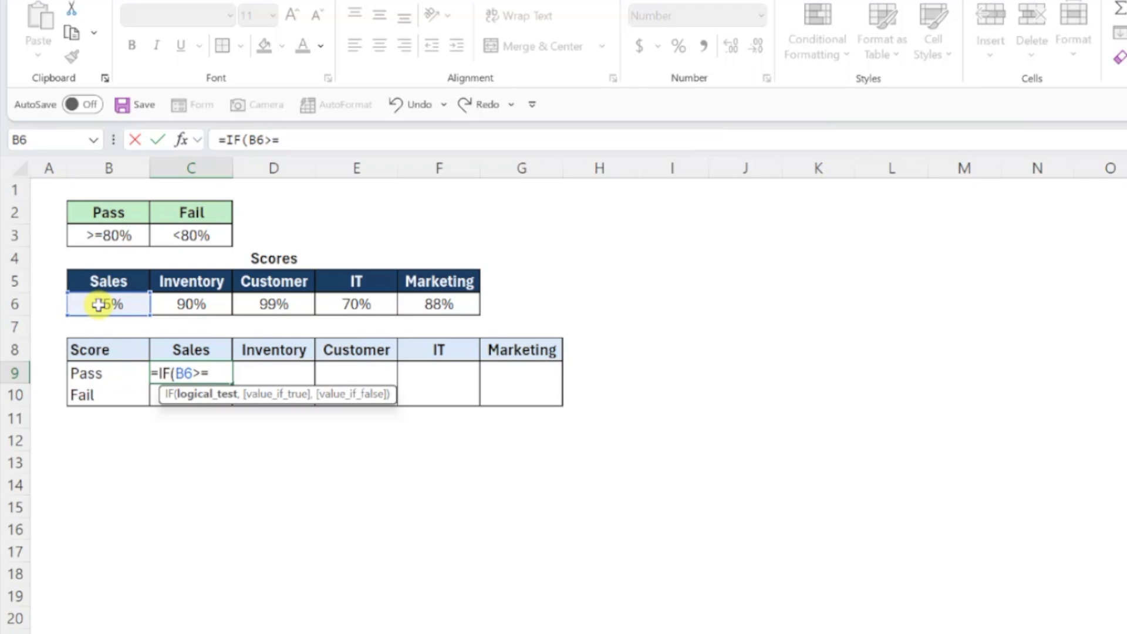
type(".8")
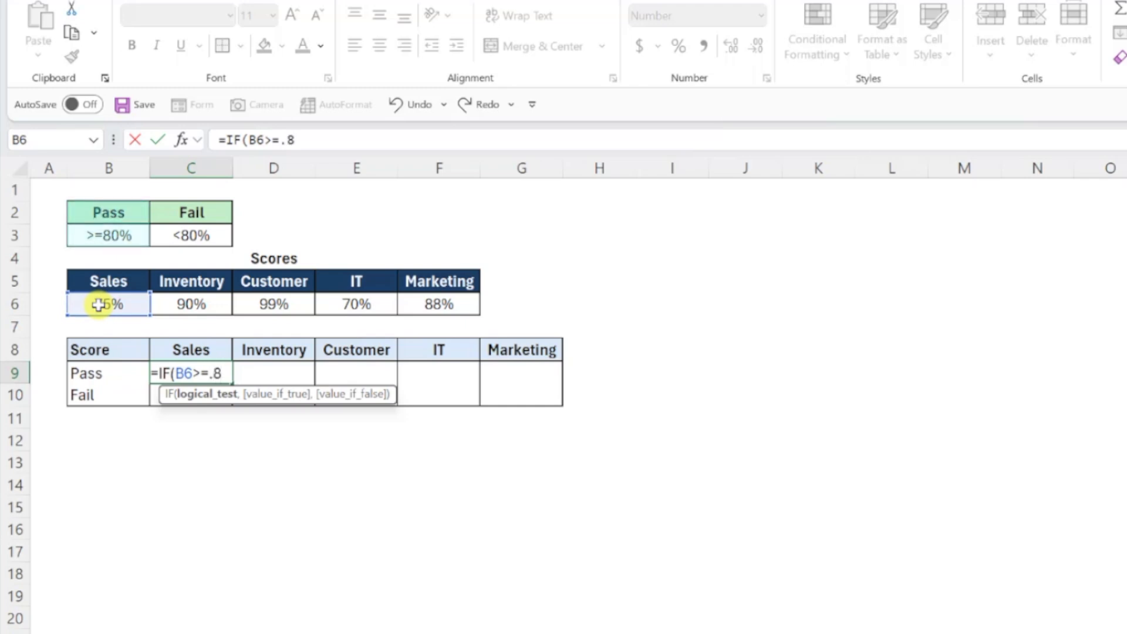
type(",")
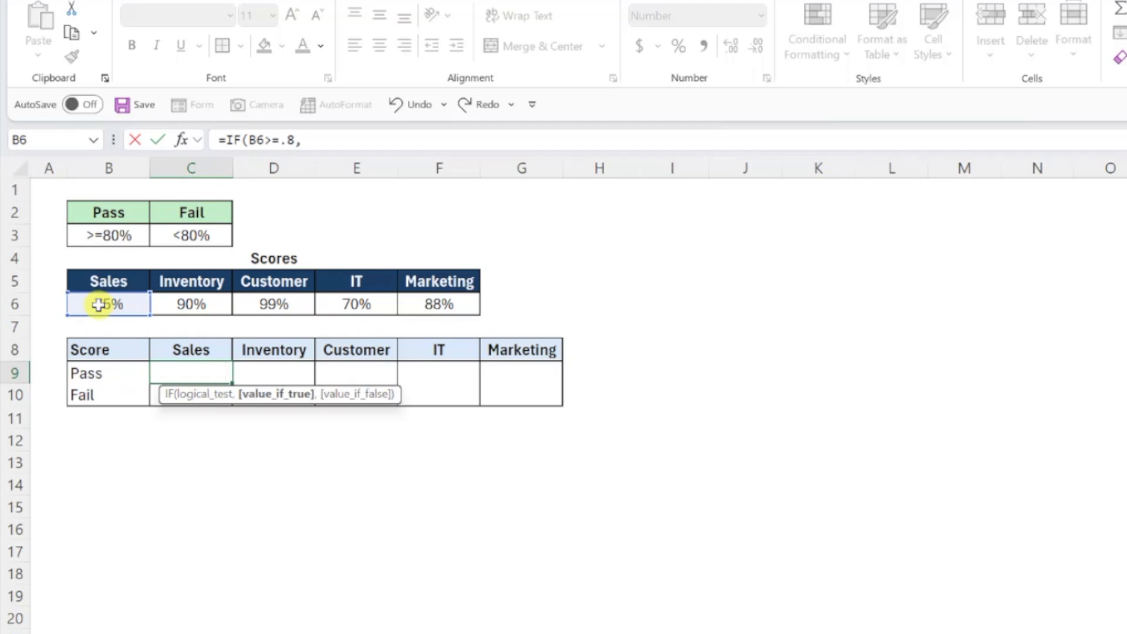
type("1")
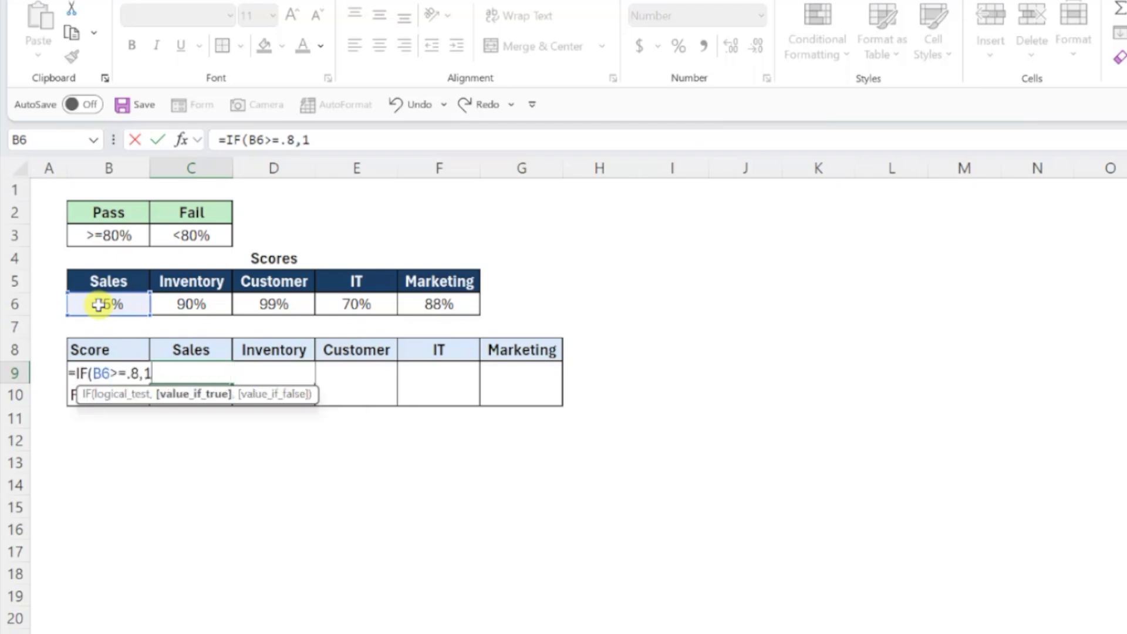
type(",0")
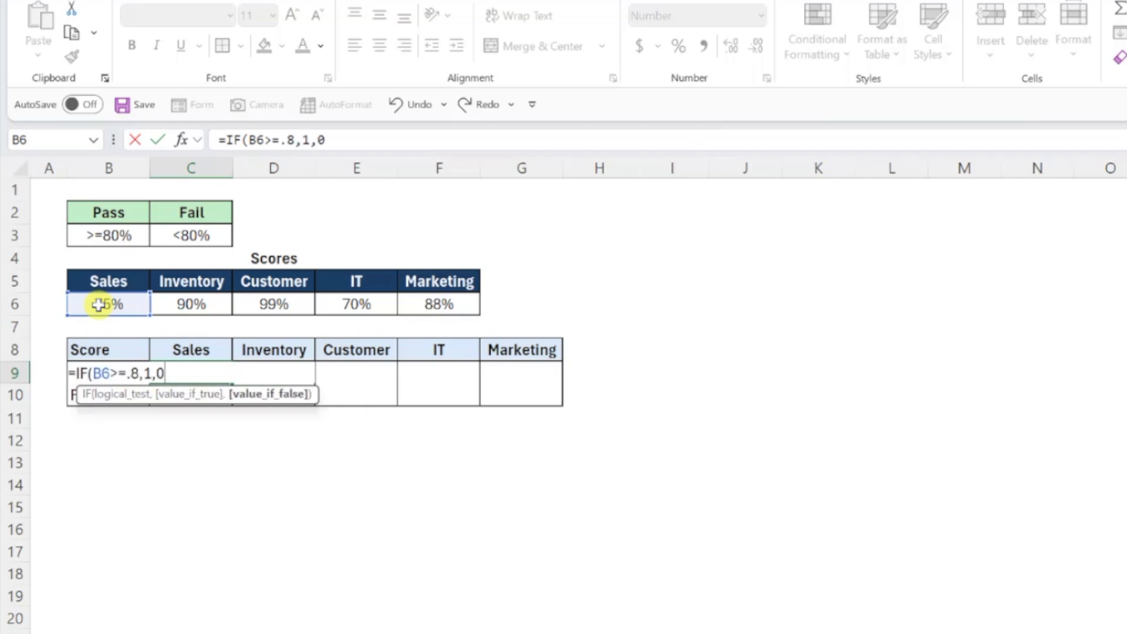
key("Enter")
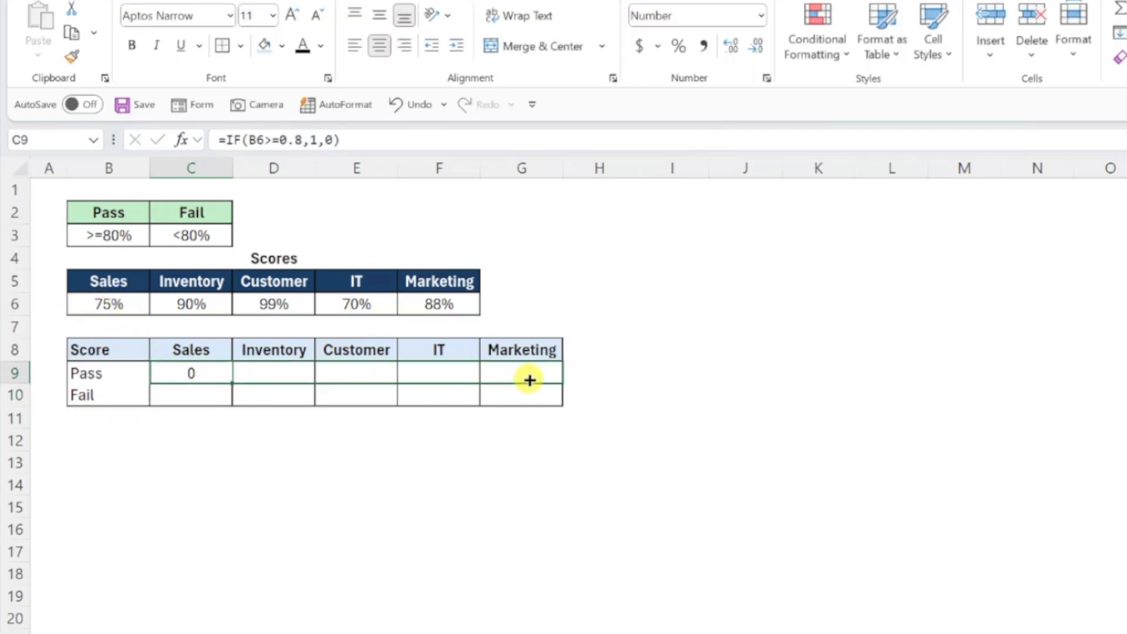
left_click_drag(190, 372, 521, 372)
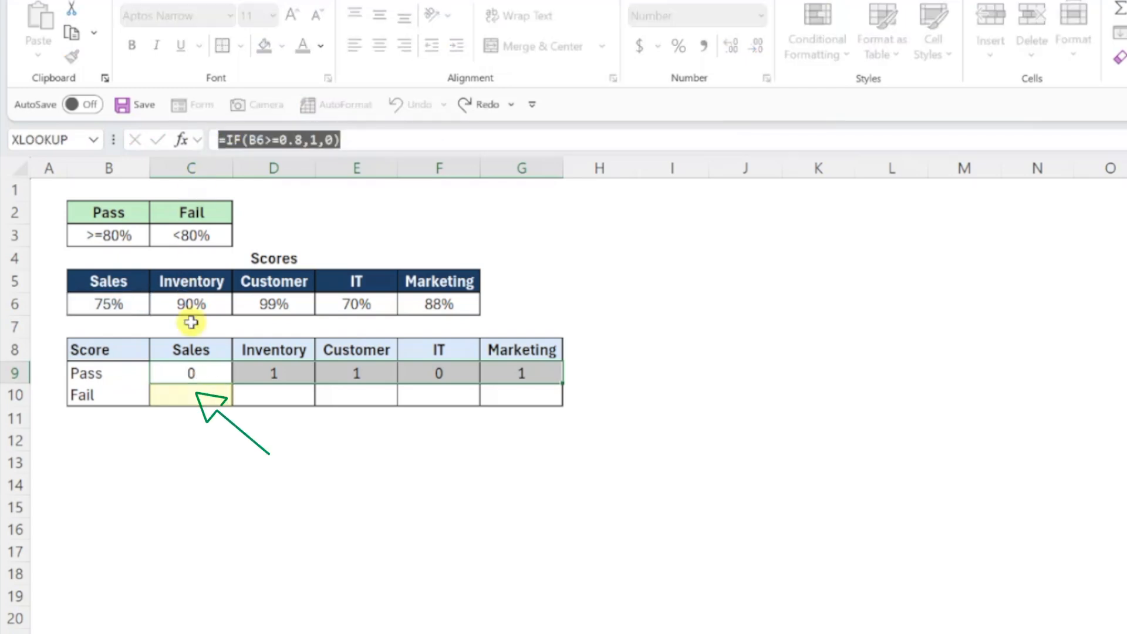
Enter the opposite Fail flag formula under Sales
type("=IF(B6>=0.8,1,0)")
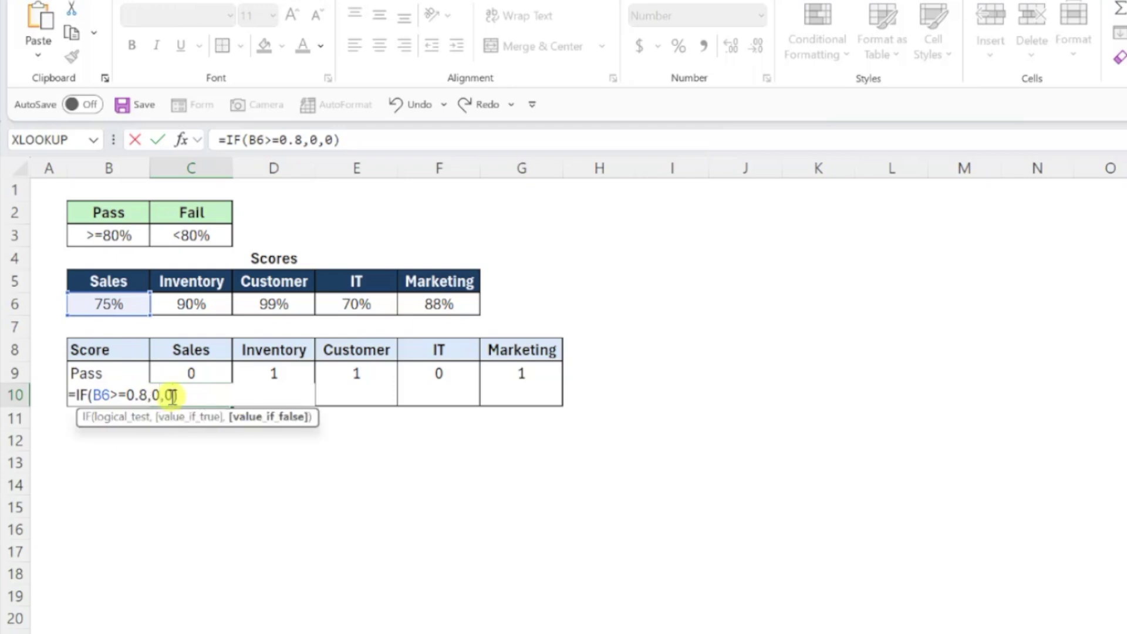
key("Enter")
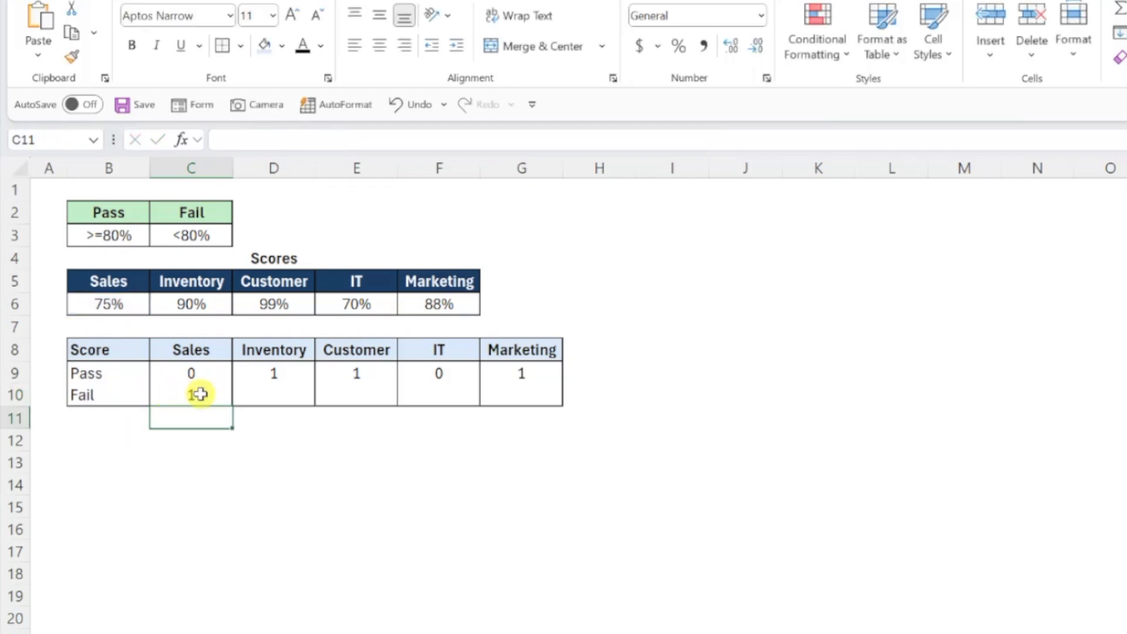
Fill the Fail formula across to Marketing and insert a clustered column chart of the table
left_click_drag(207, 394, 539, 394)
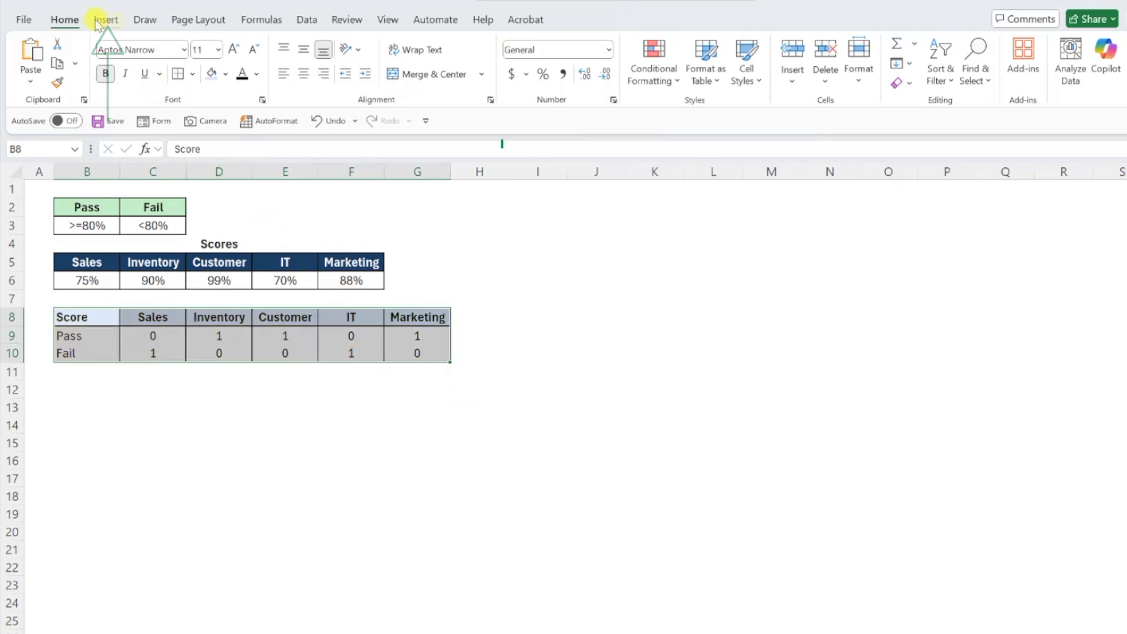
left_click(105, 19)
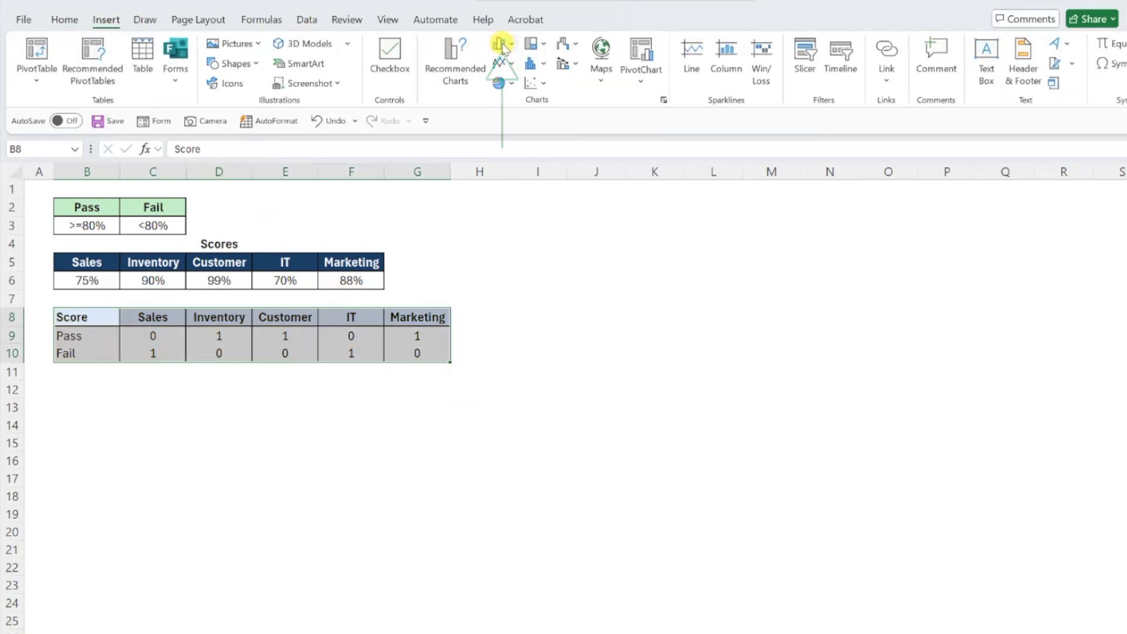
left_click(498, 44)
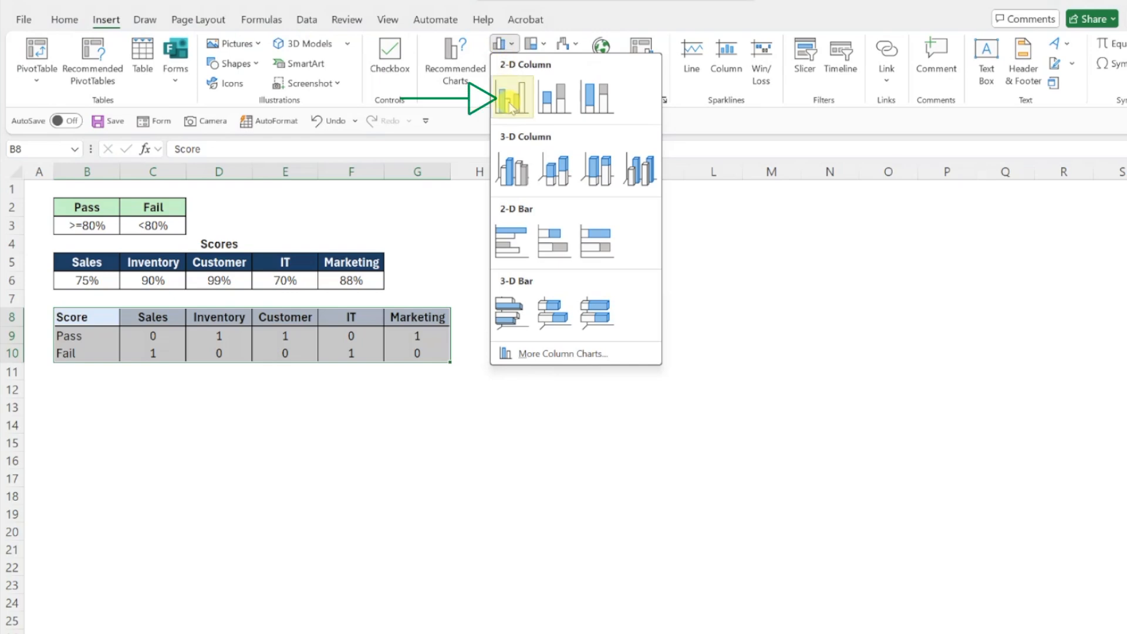
left_click(512, 96)
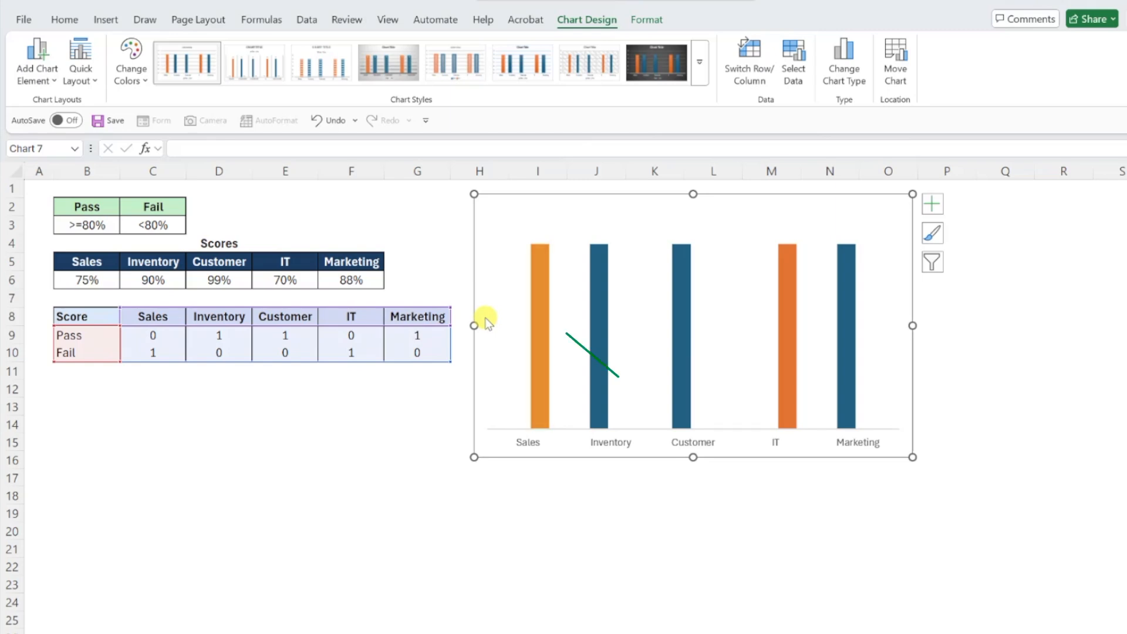
Format the Fail bar series so the bars touch (overlap 100%, gap 0%)
right_click(538, 305)
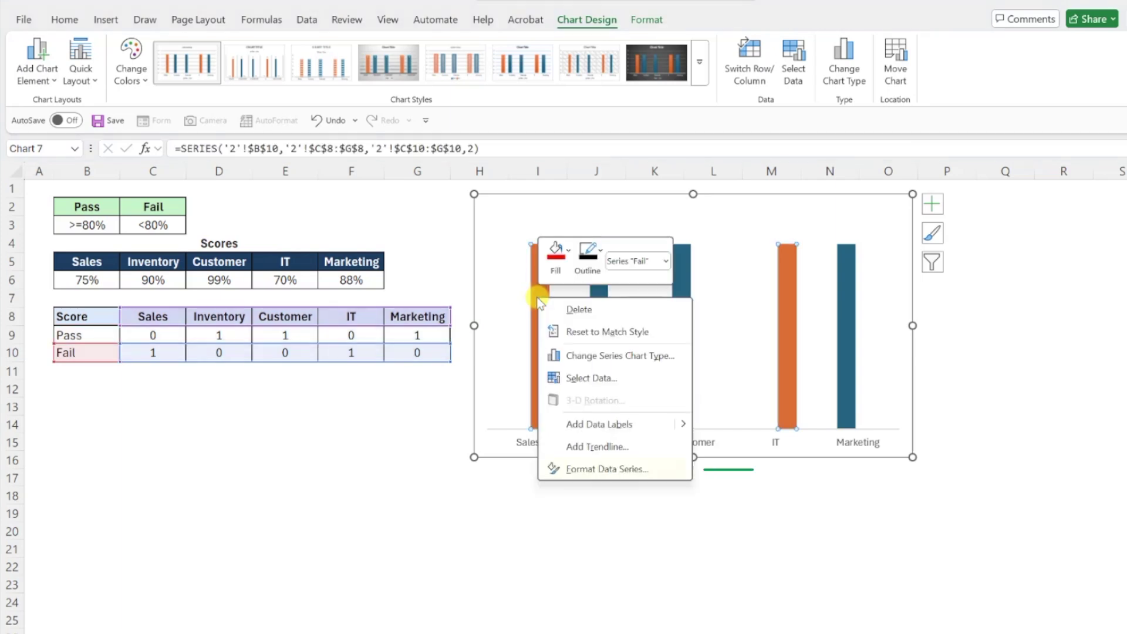
left_click(607, 470)
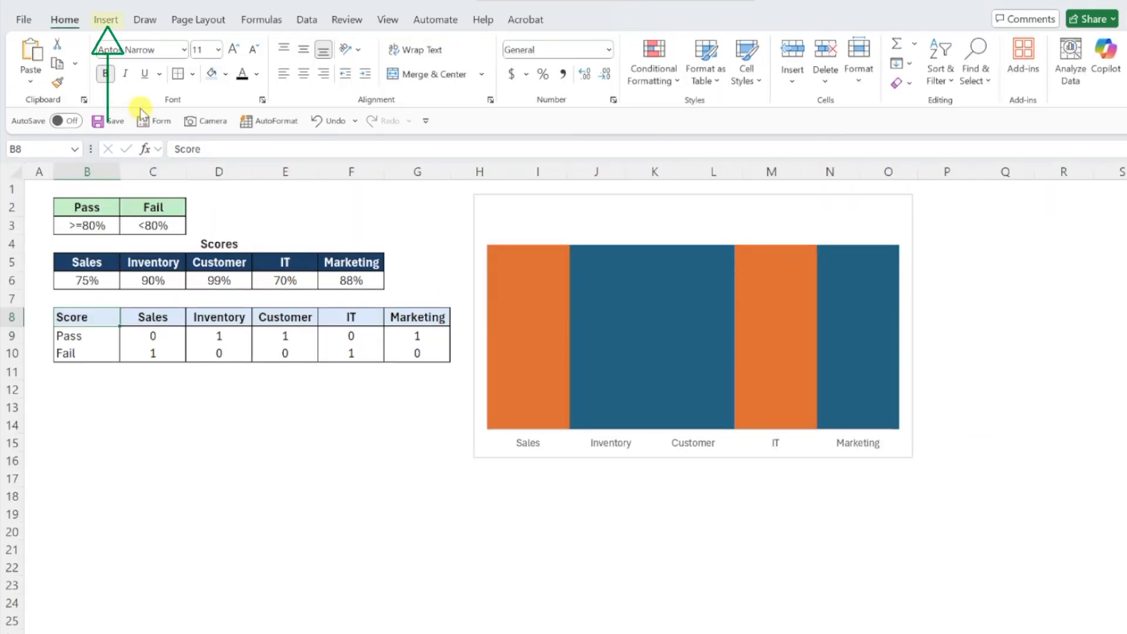
Insert the circled X and circled checkmark icons from the Signs And Symbols set
left_click(106, 19)
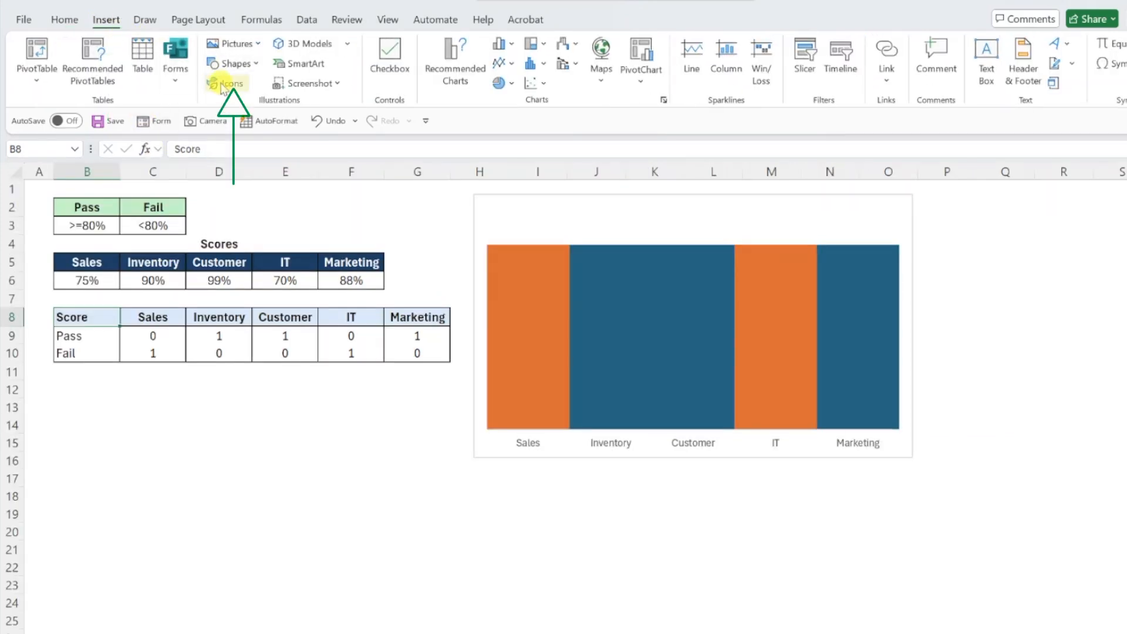
left_click(226, 83)
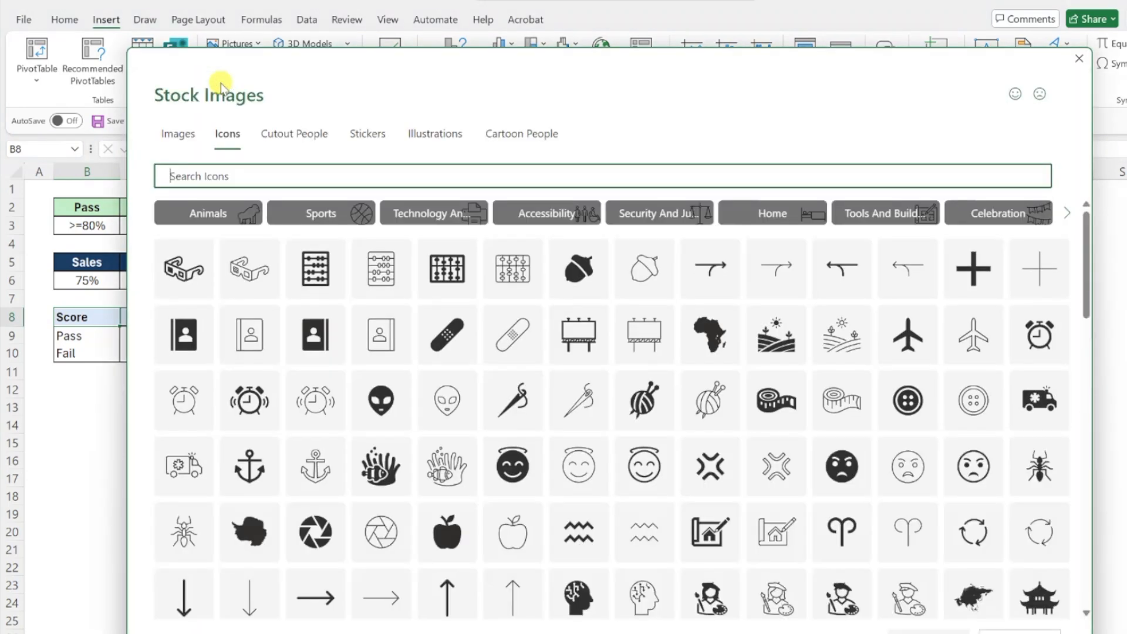
mouse_move(635, 160)
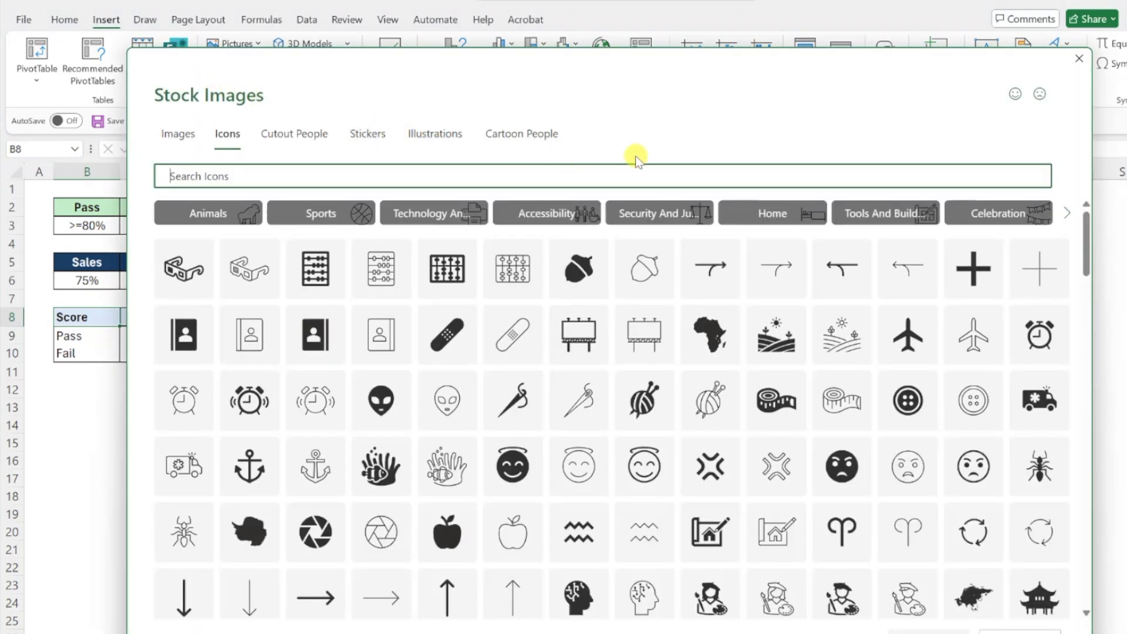
mouse_move(1066, 213)
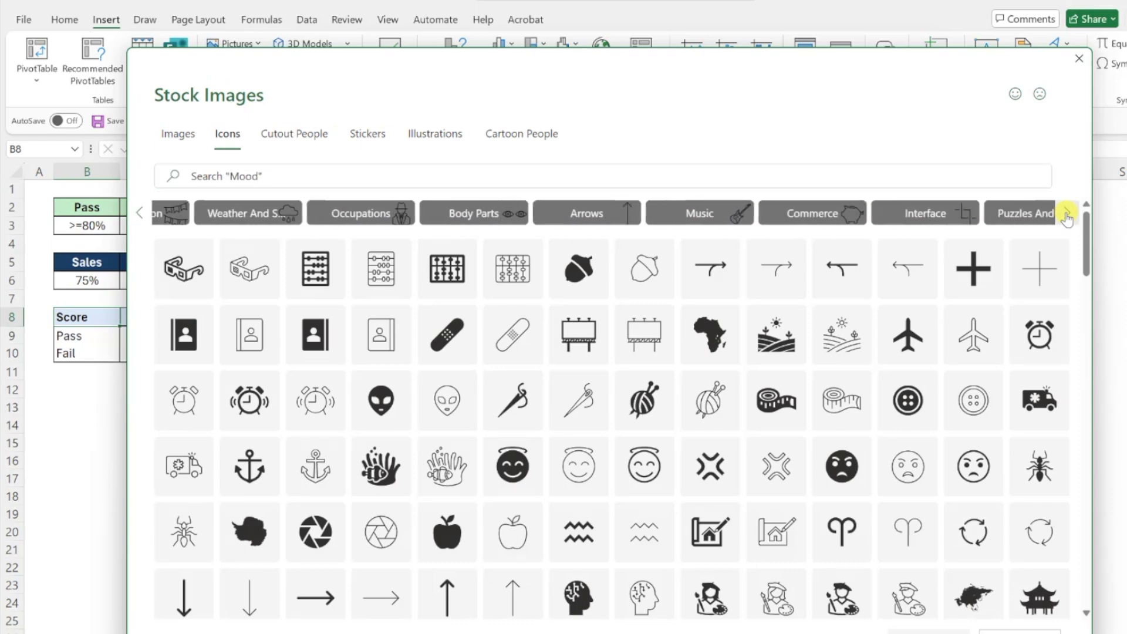
left_click(1065, 212)
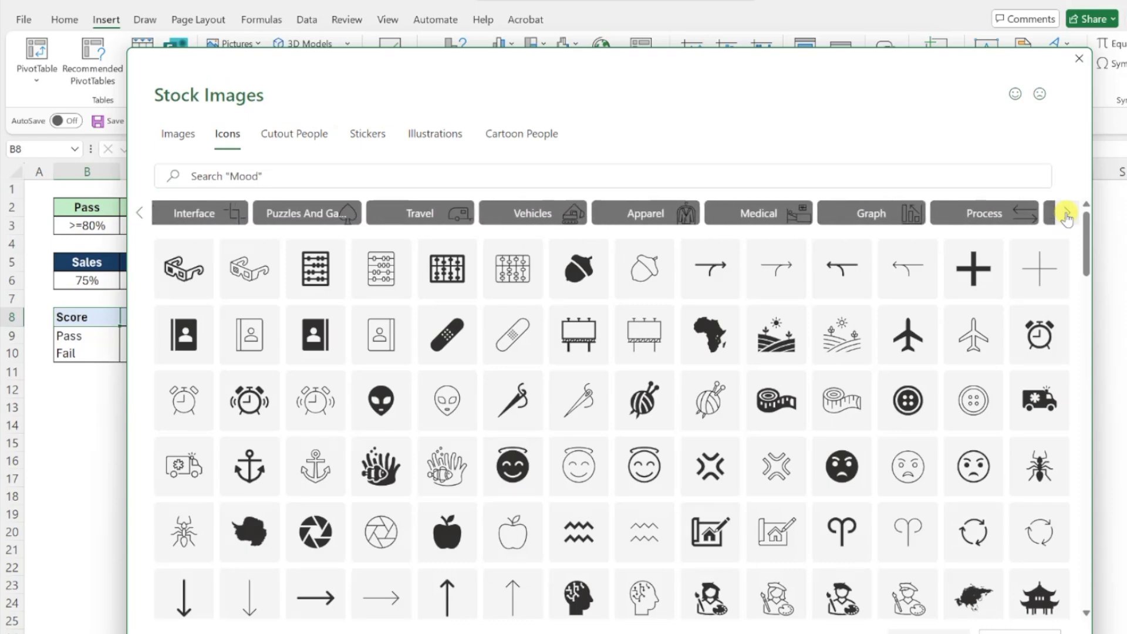
left_click(1063, 213)
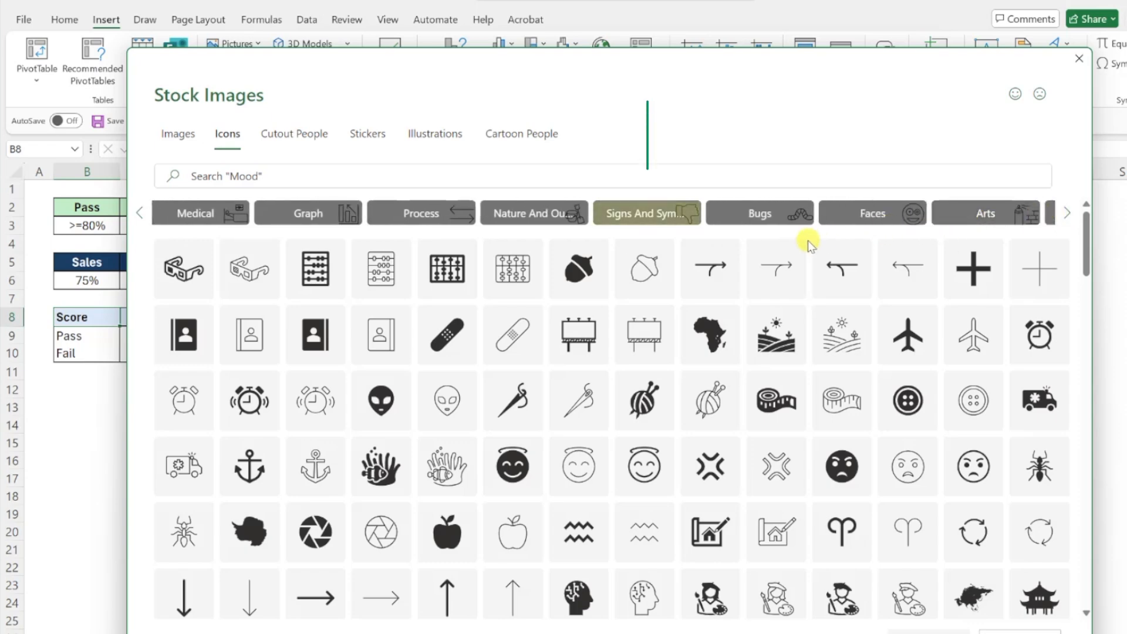
left_click(647, 213)
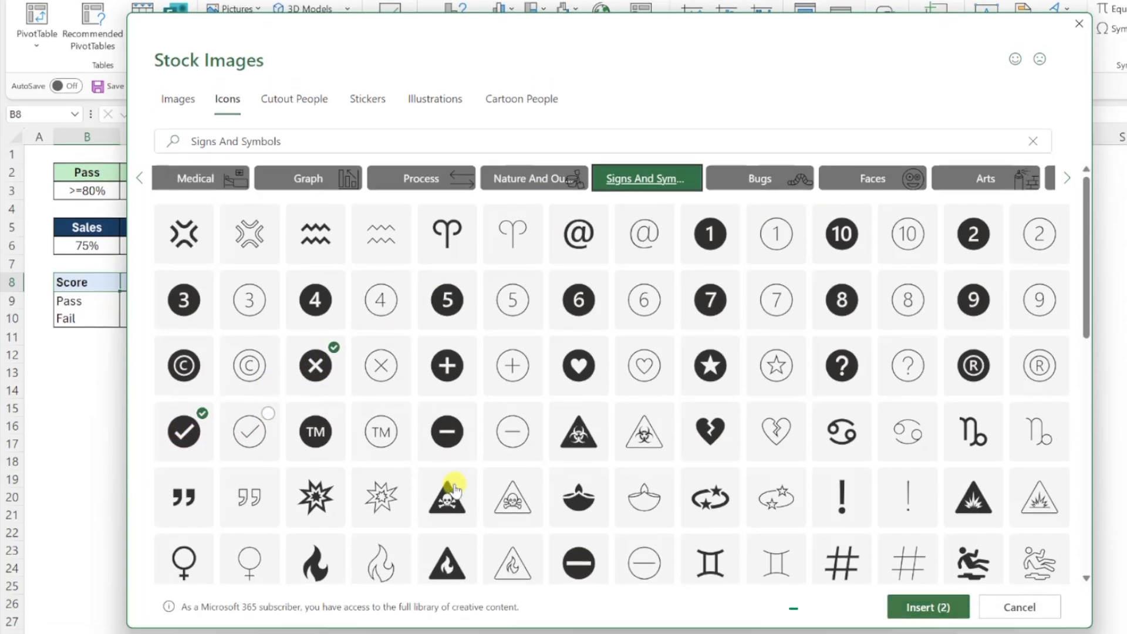
left_click(927, 608)
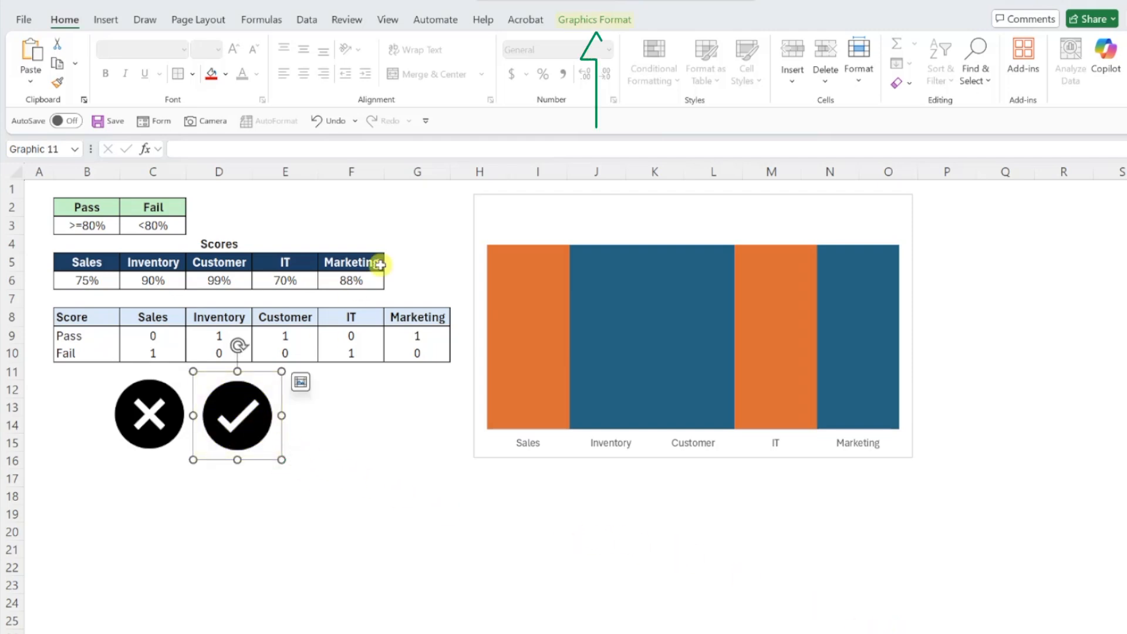
Fill the checkmark icon green and the X icon red via Graphics Fill
left_click(594, 19)
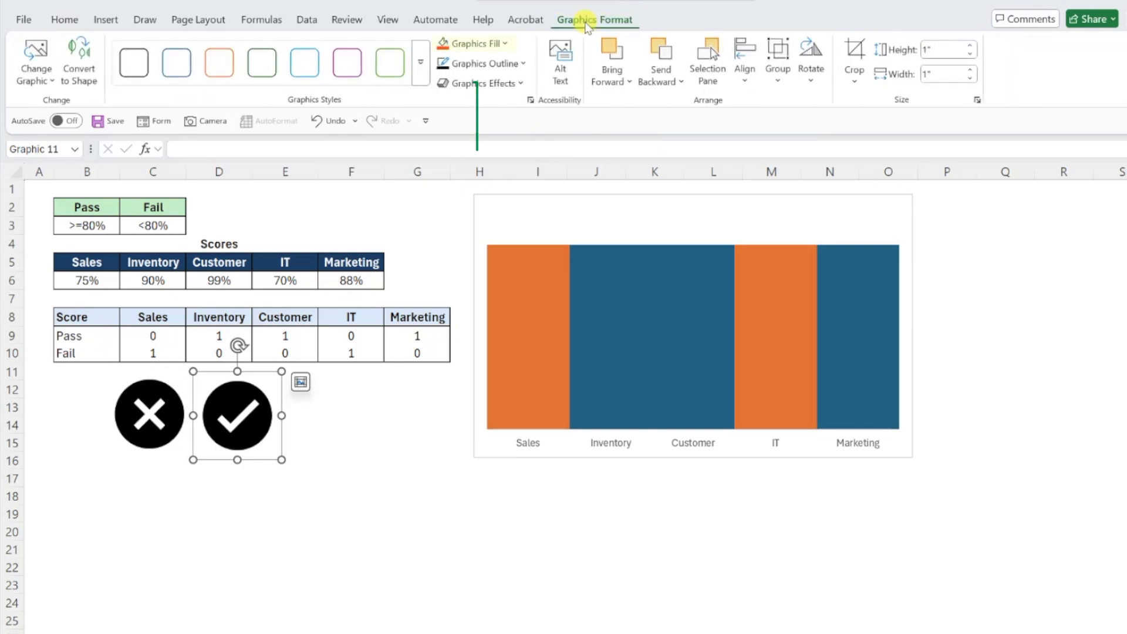
left_click(474, 43)
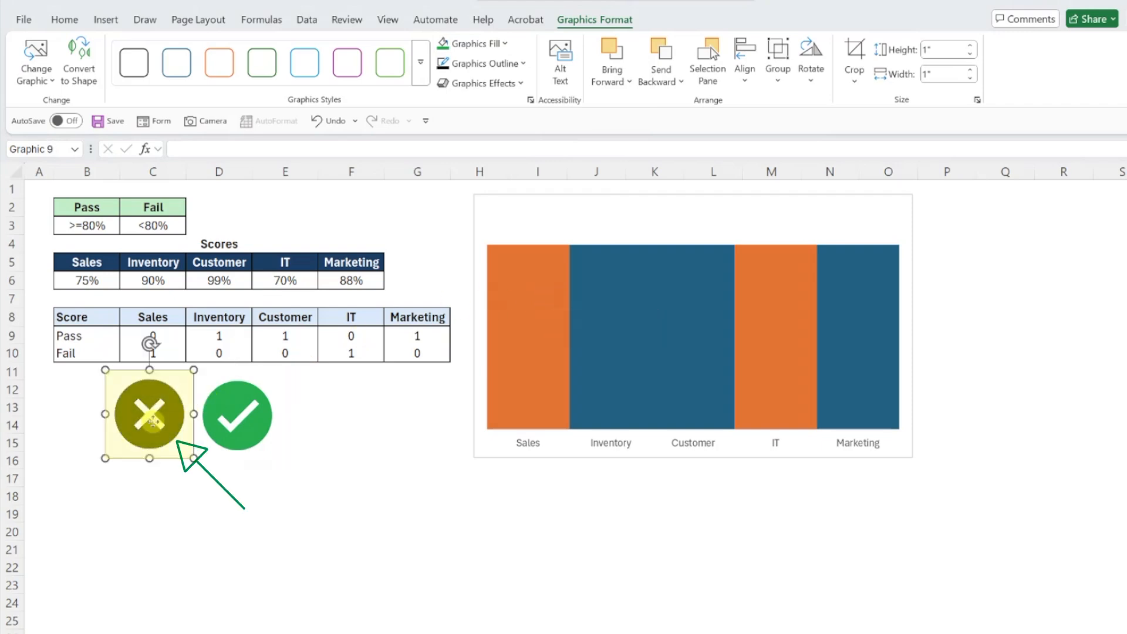
left_click(479, 43)
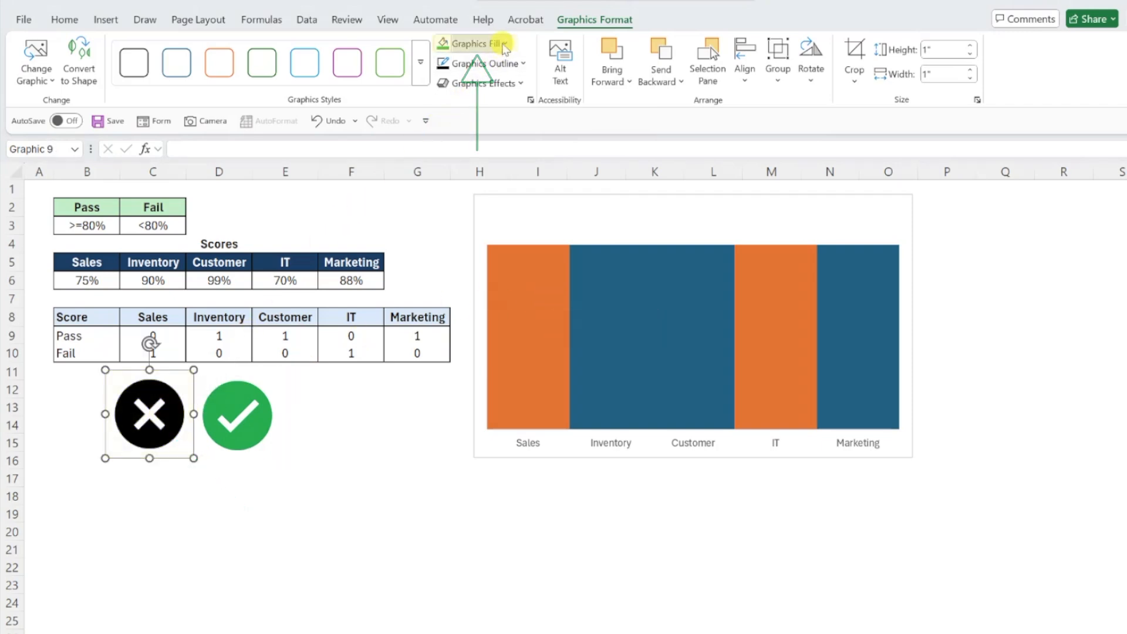
left_click(481, 43)
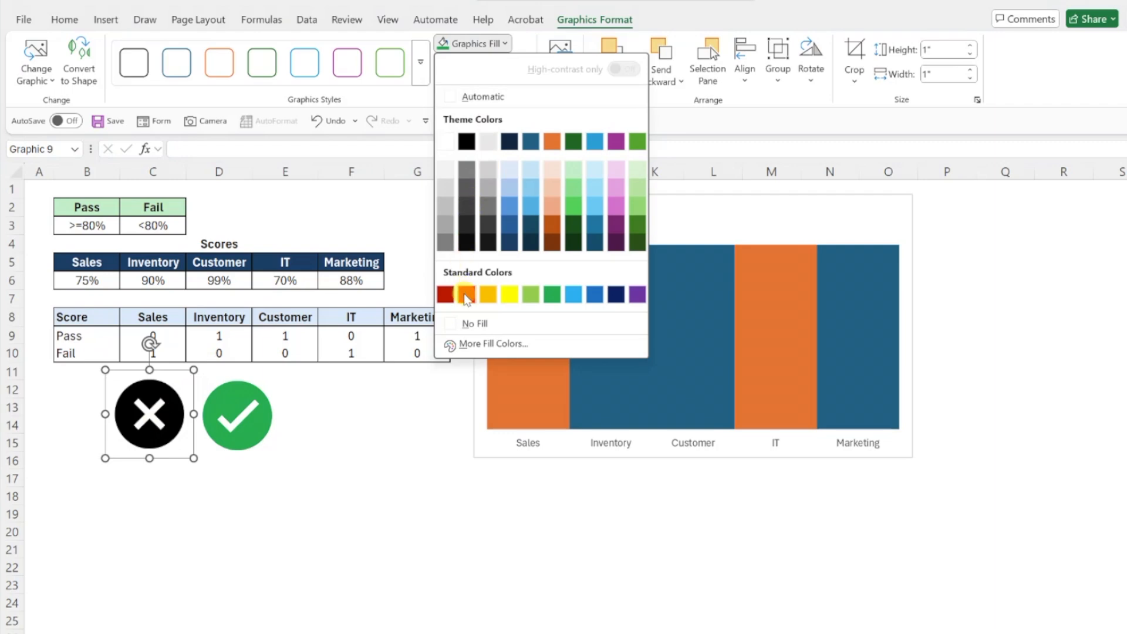
left_click(446, 293)
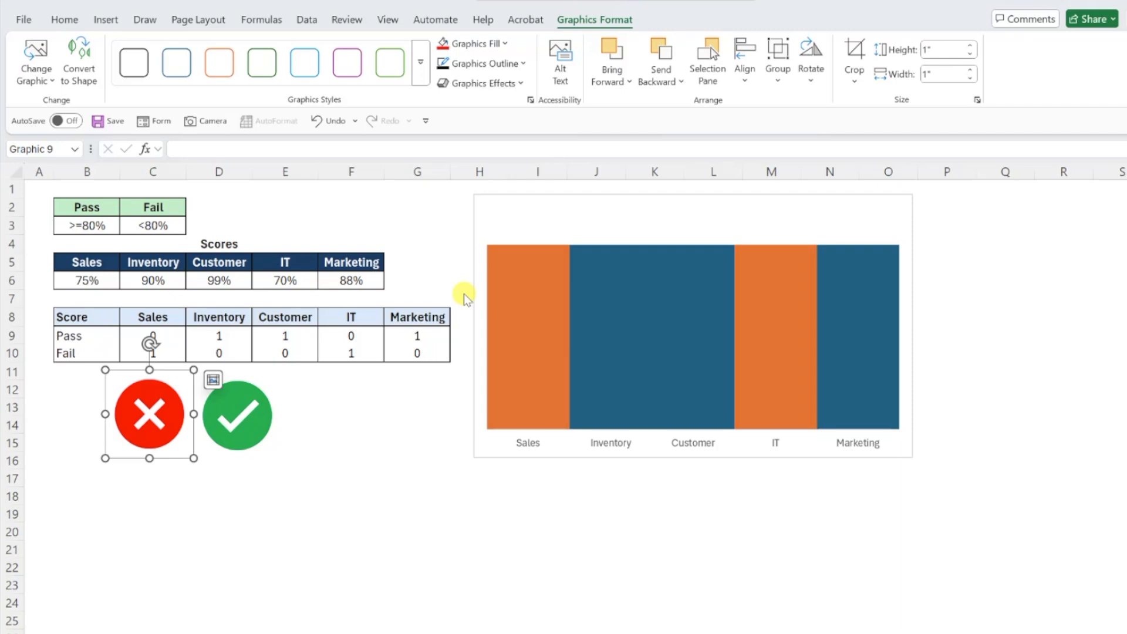
Copy the green checkmark icon and paste it as the fill of the Pass bars
left_click(236, 418)
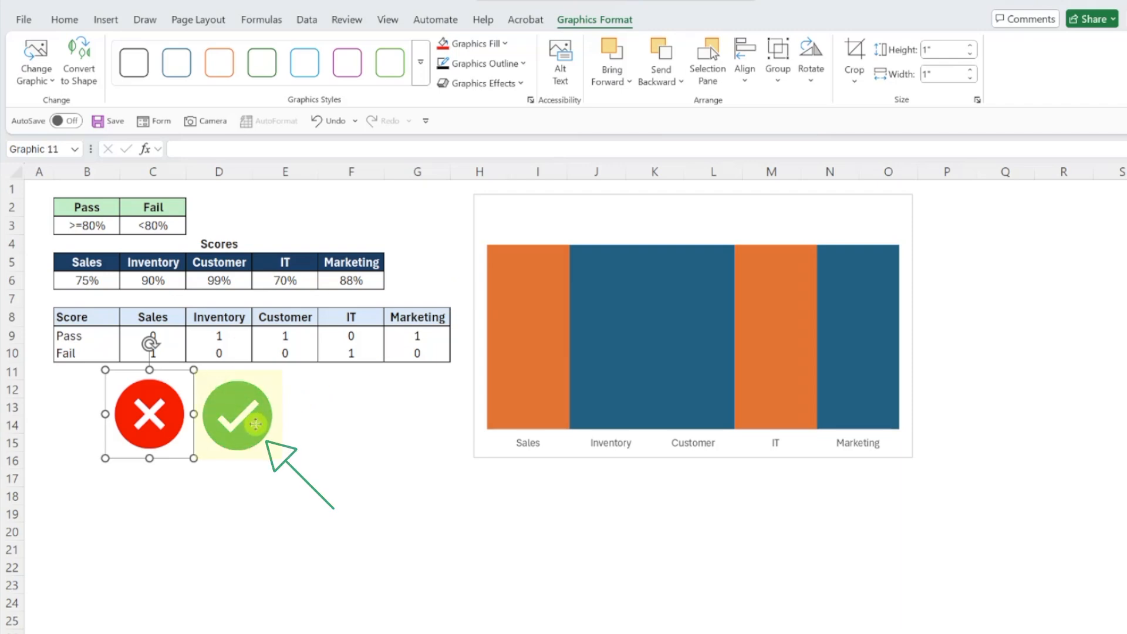
left_click(235, 419)
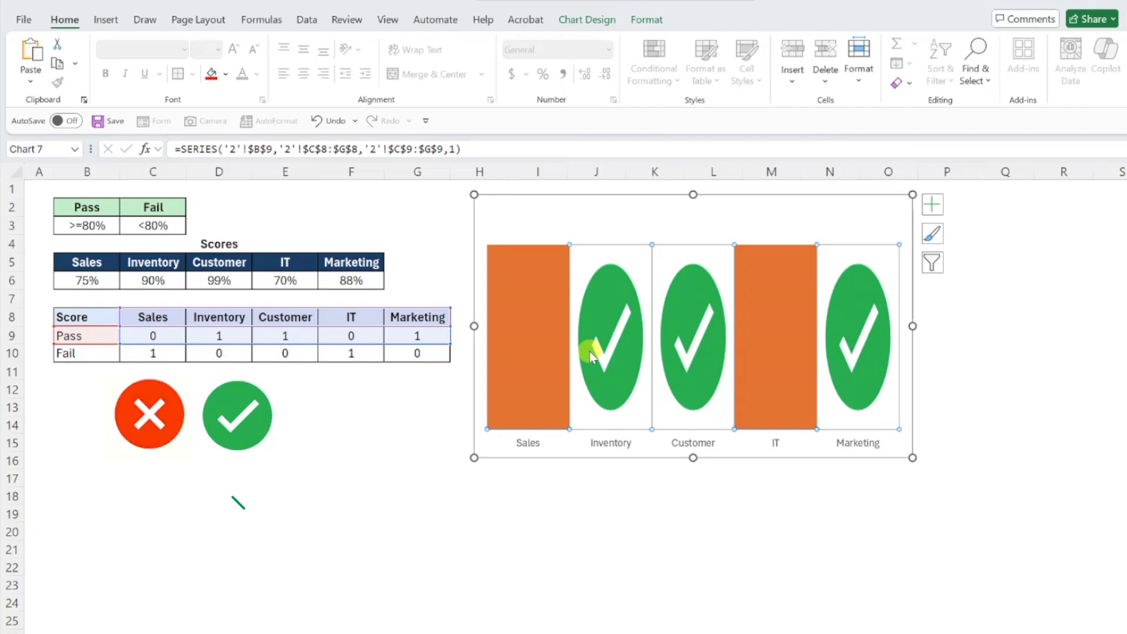
left_click(151, 416)
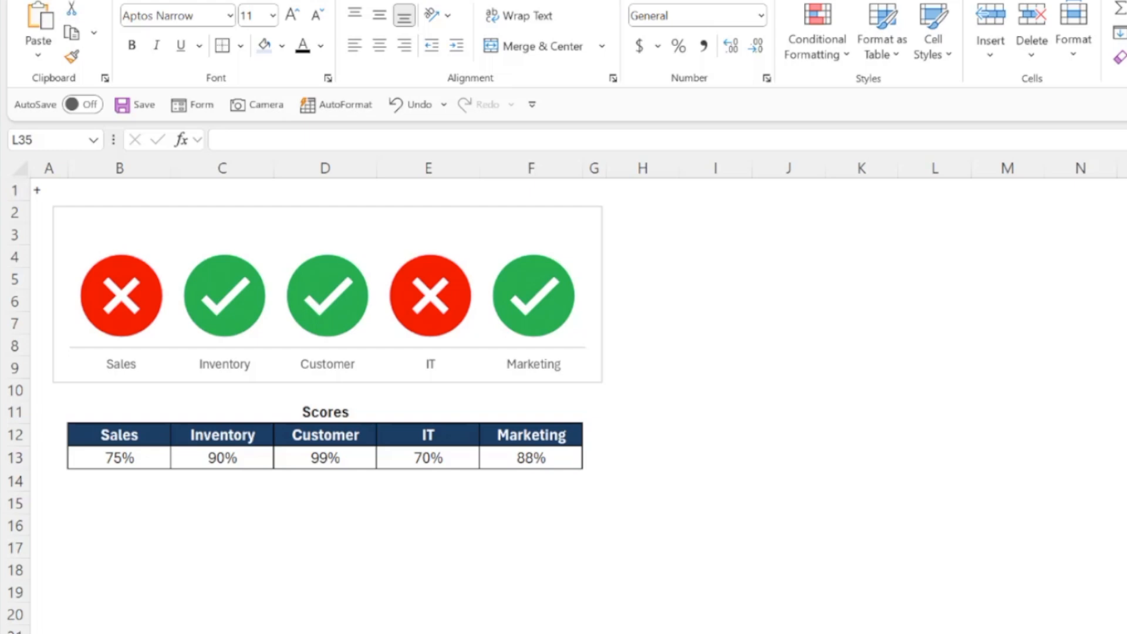
mouse_move(622, 608)
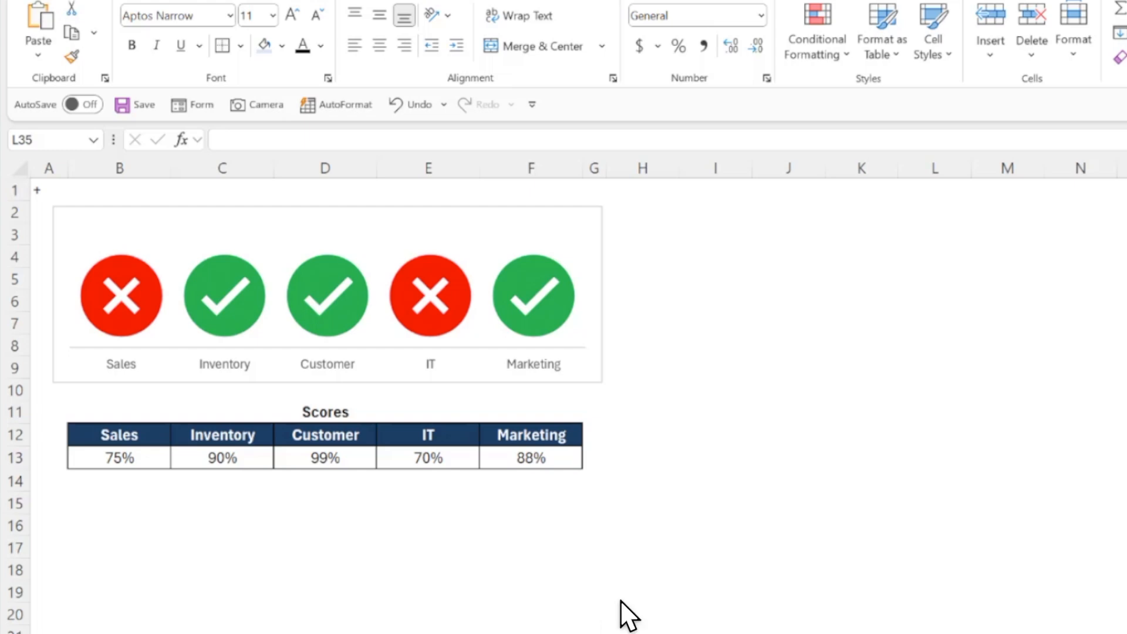